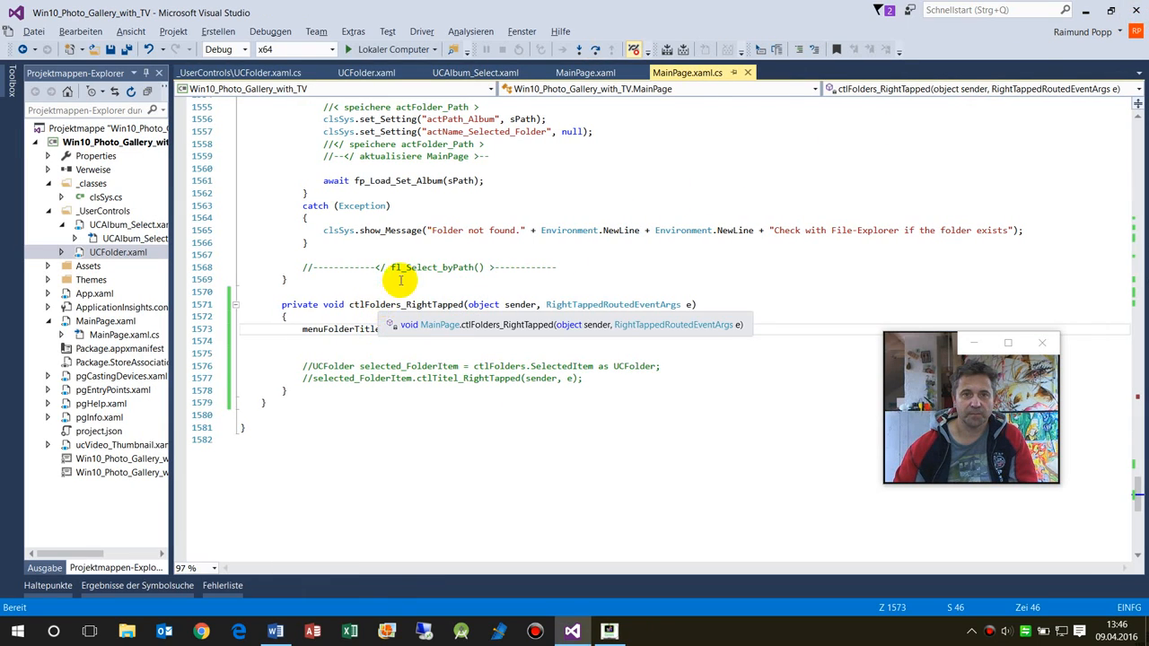
Step: Add menuFolderTitle.ShowAt(ctlFolders); to the ctlFolders_RightTapped handler
type("menuFolderTitle.ShowAt(ctlFolders);")
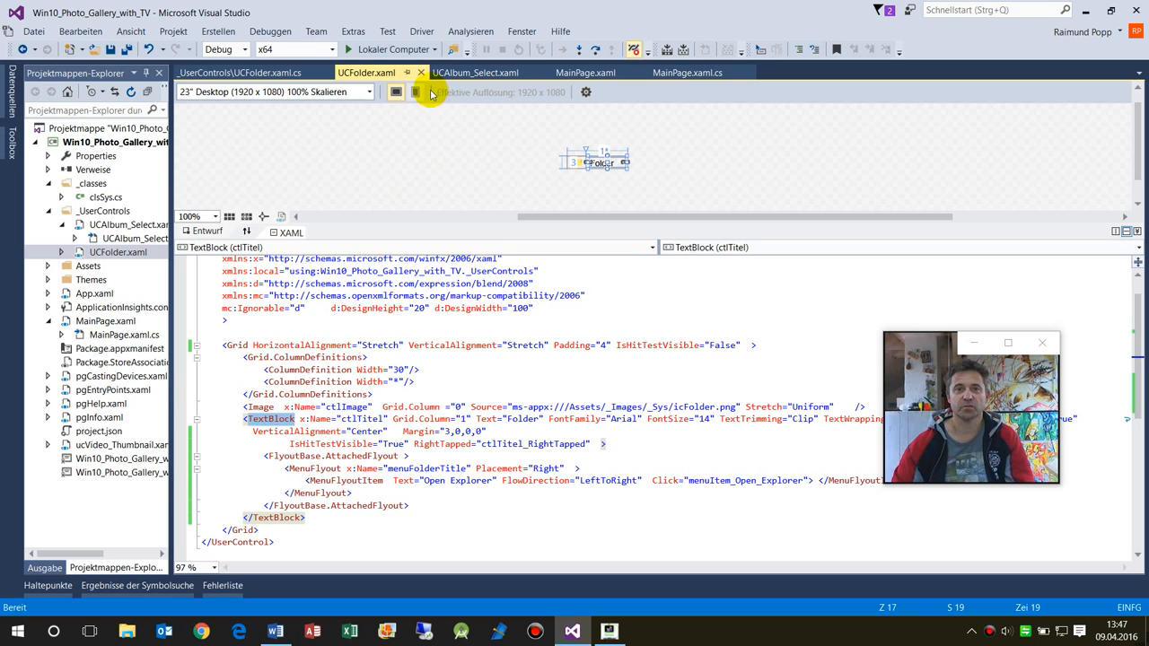
Step: Close the UCFolder.xaml, UCFolder.xaml.cs and UCAlbum_Select.xaml tabs
left_click(489, 73)
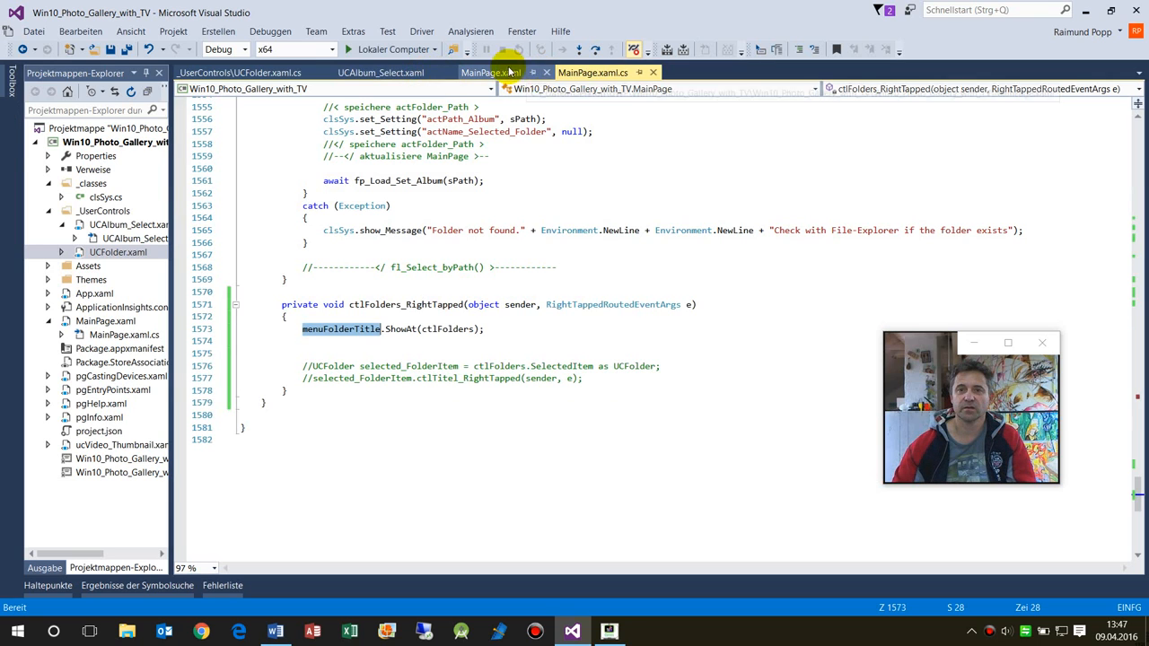
left_click(490, 71)
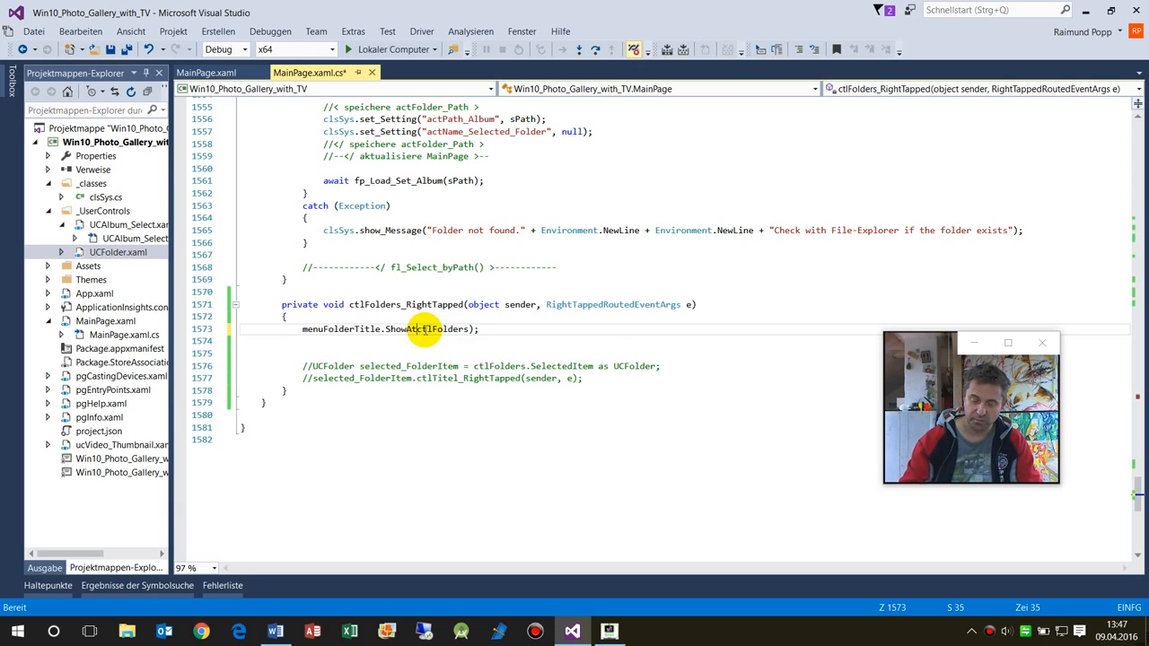
Step: Add a second ShowAt argument starting with the event data: ', e.' for GetPosition
type("(")
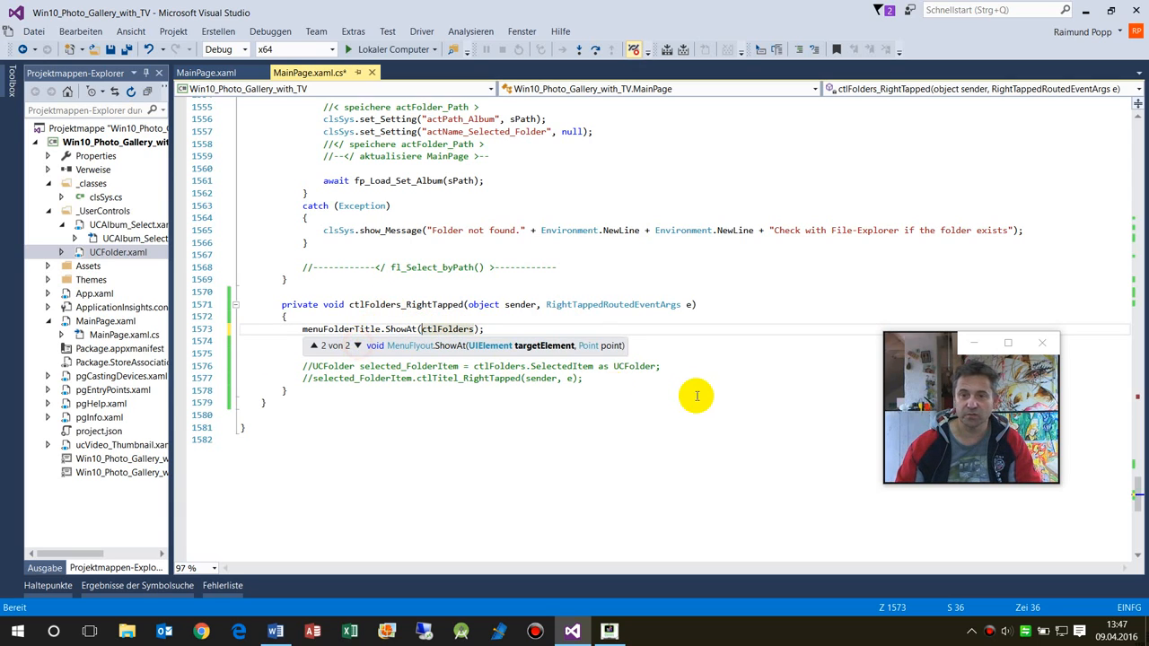
left_click(484, 329)
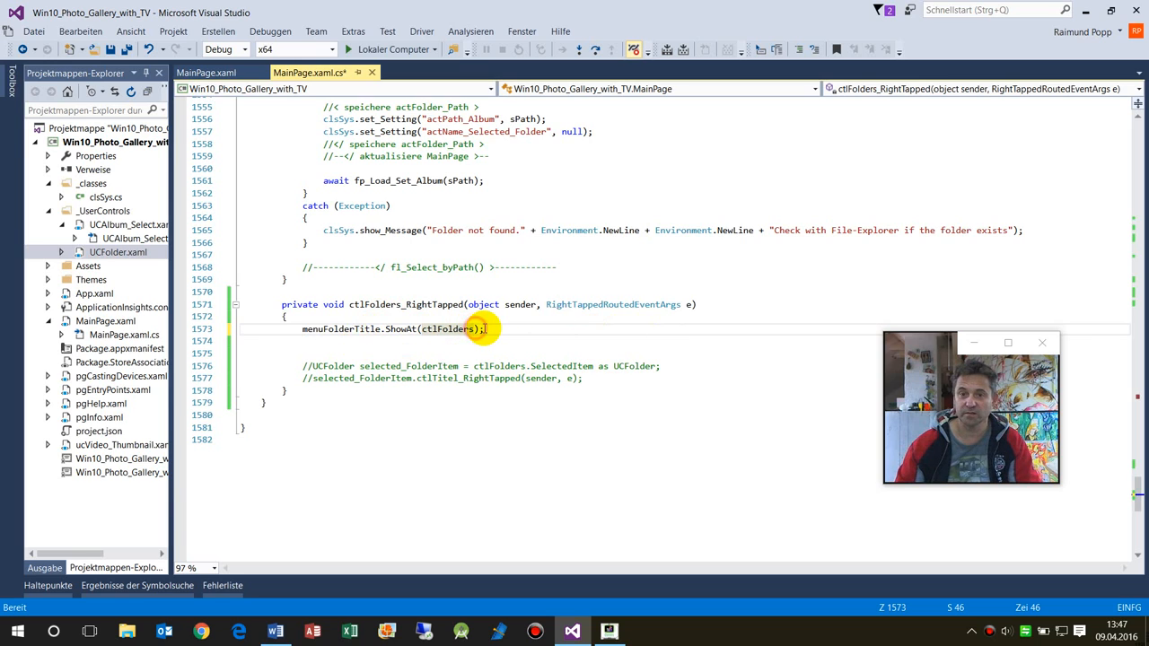
type(",")
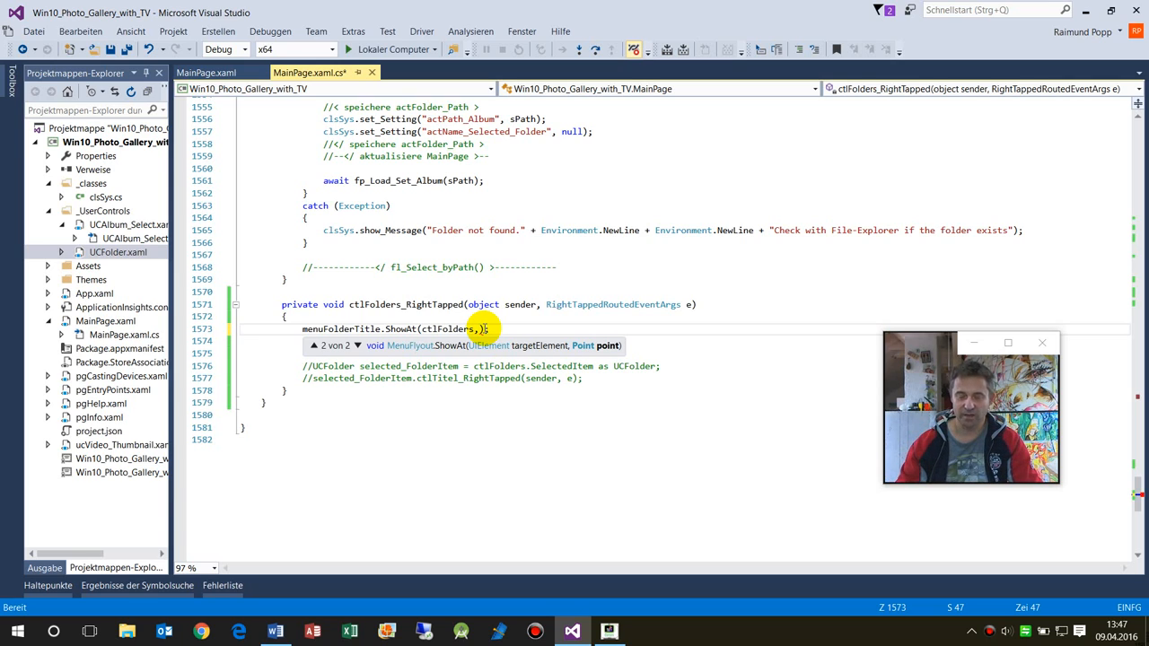
type("e")
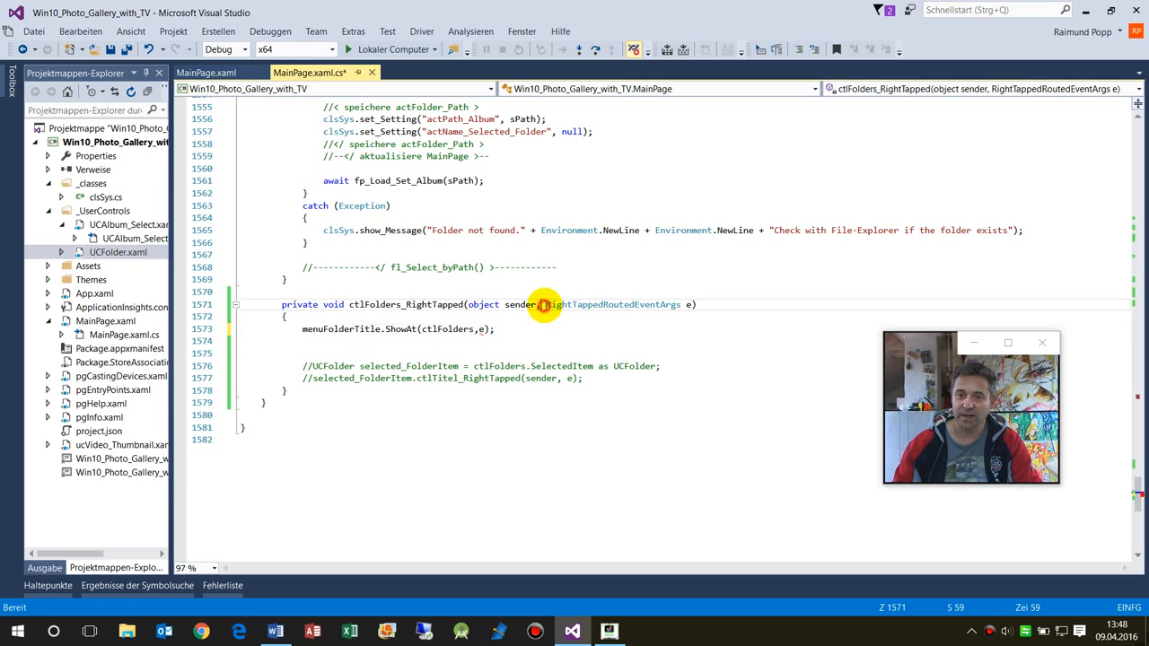
double_click(612, 304)
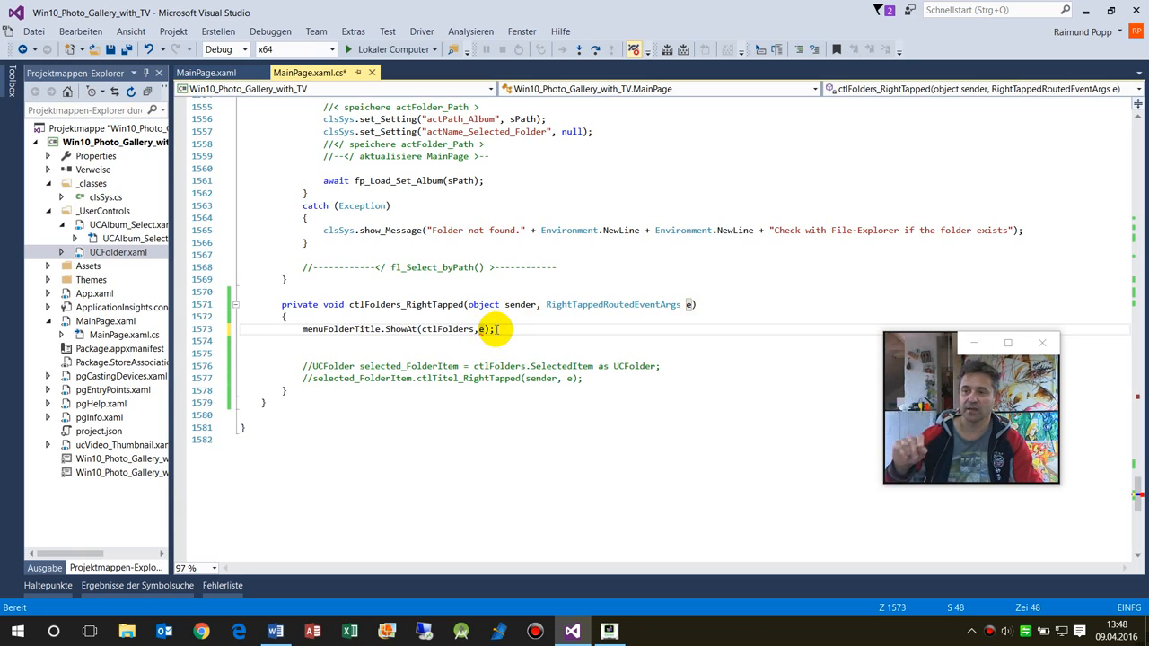
type(".GetPosition(")
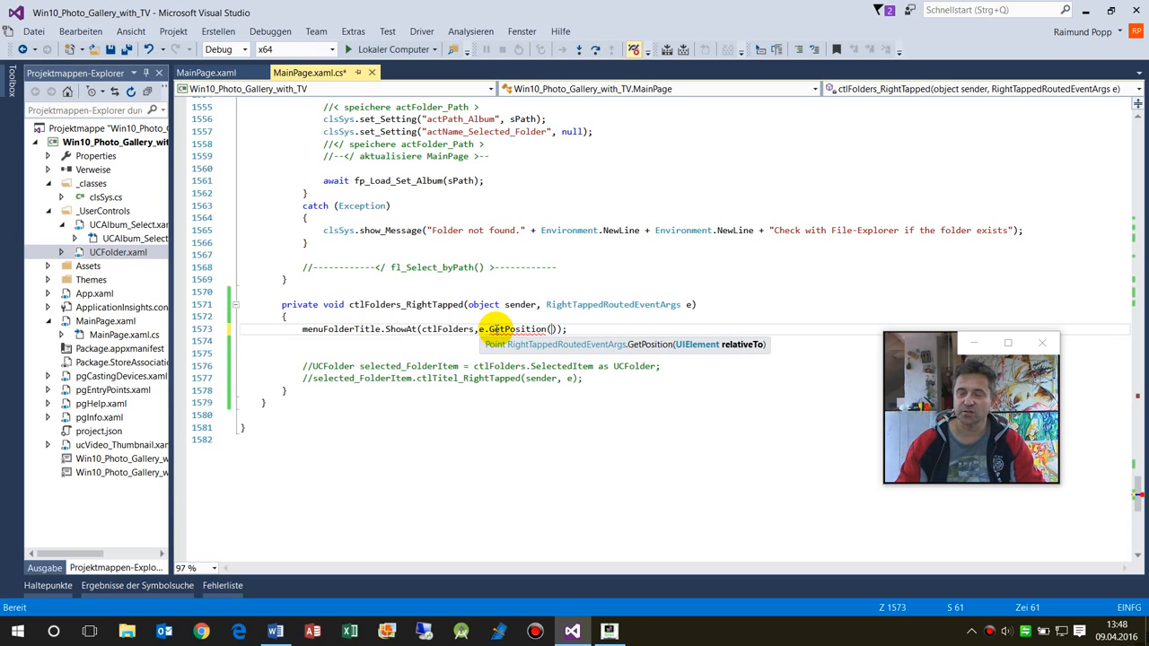
mouse_move(702, 350)
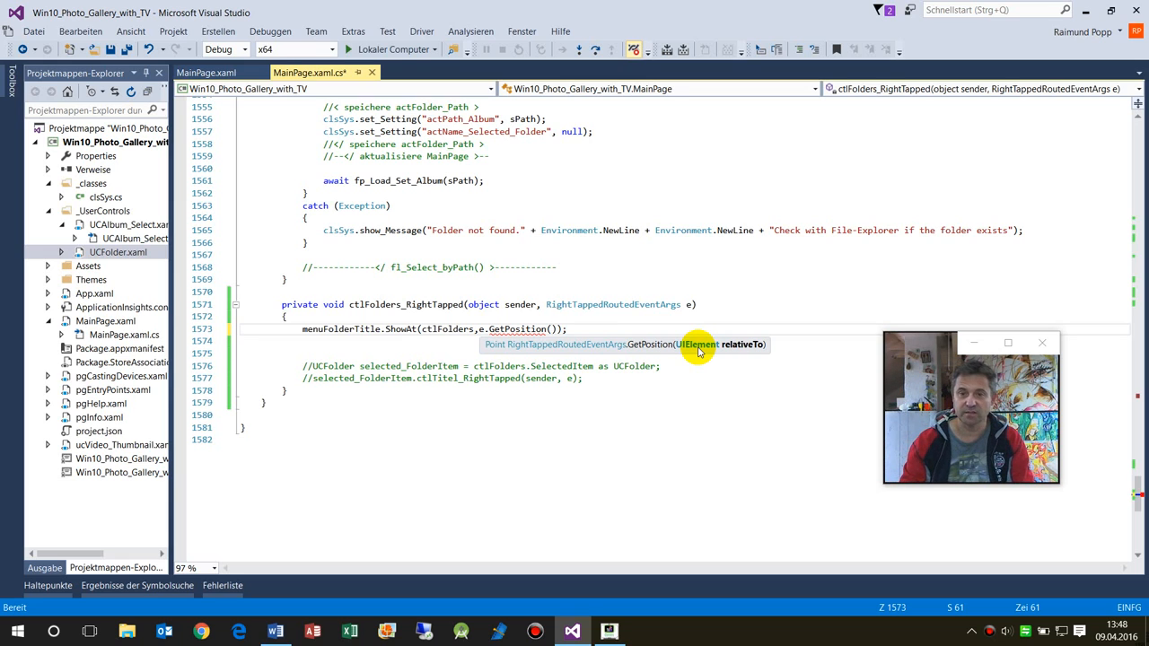
Step: Pass ctlFolders inside GetPosition, trying (UIElement)sender along the way
type("ctl")
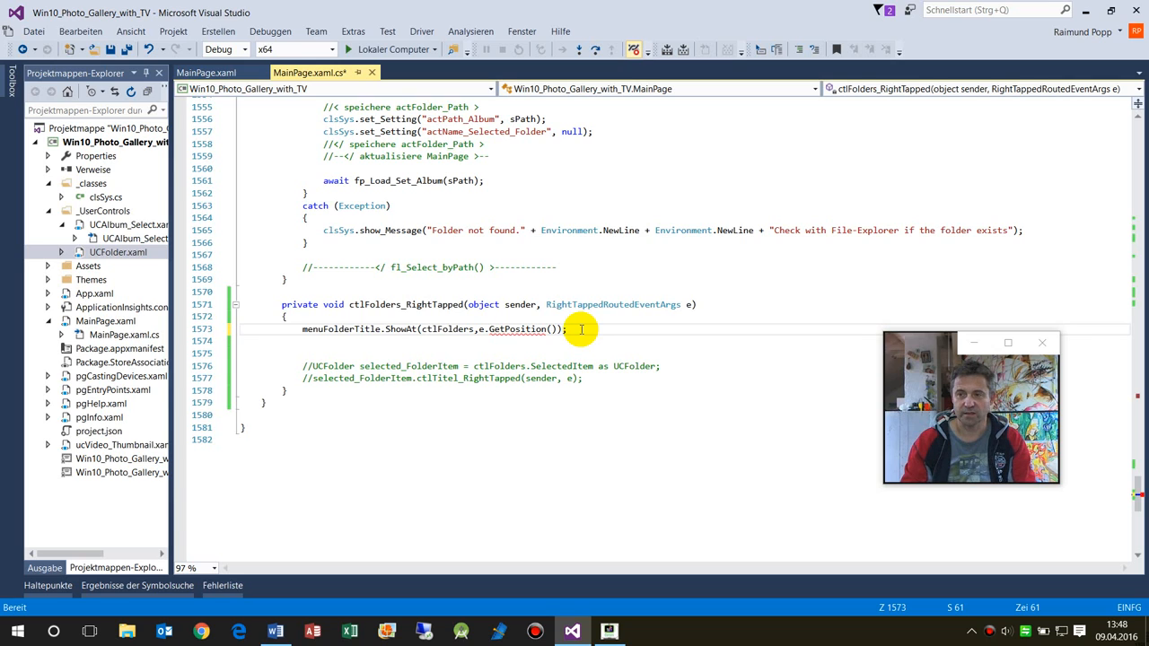
type("(UI")
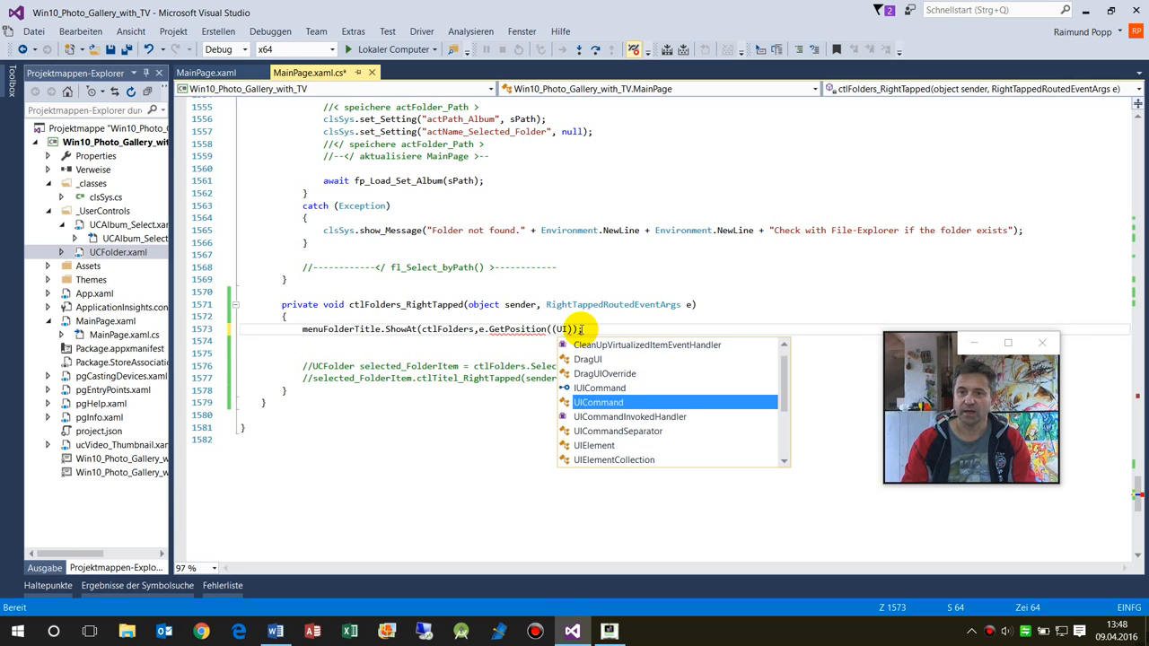
type("El")
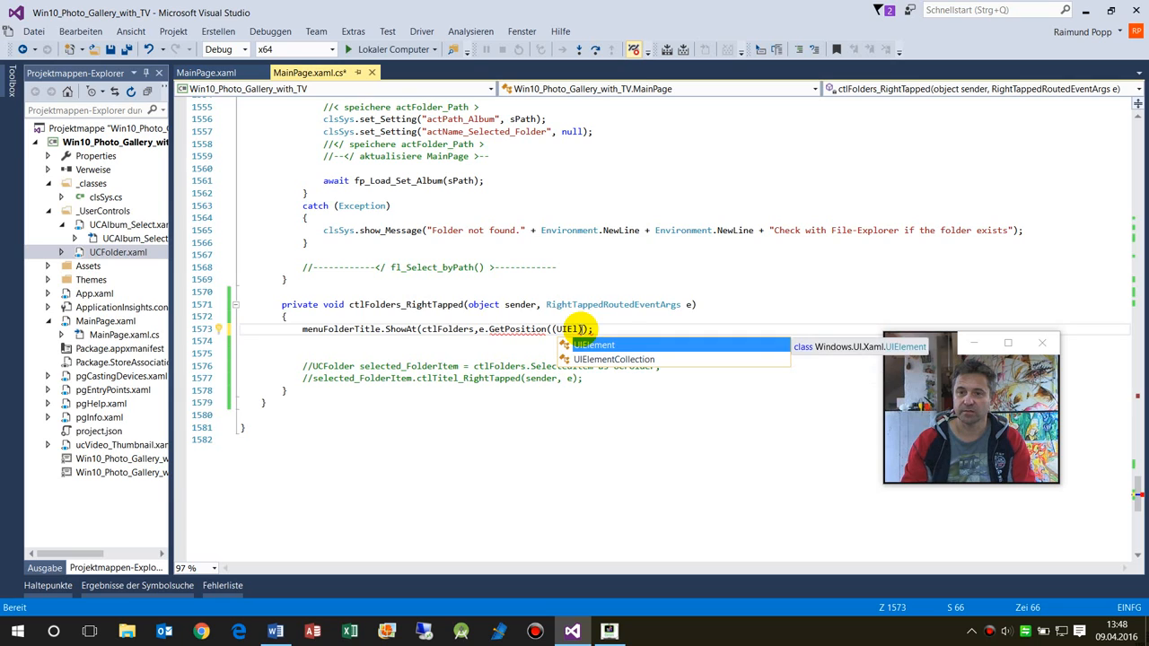
type("sender")
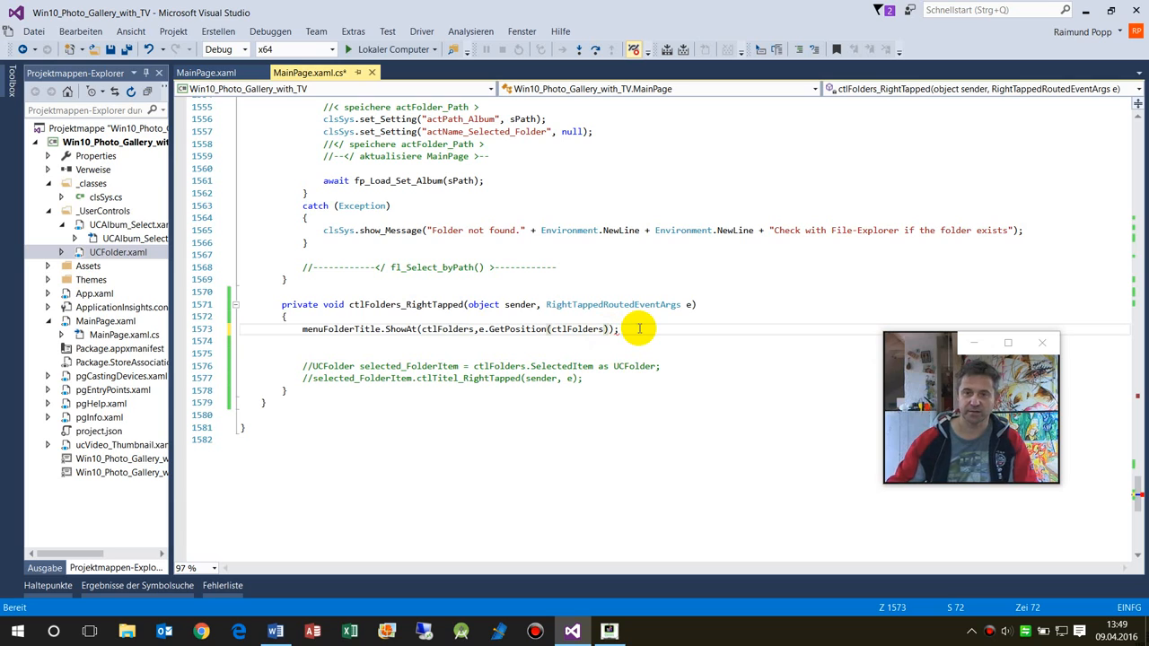
mouse_move(658, 325)
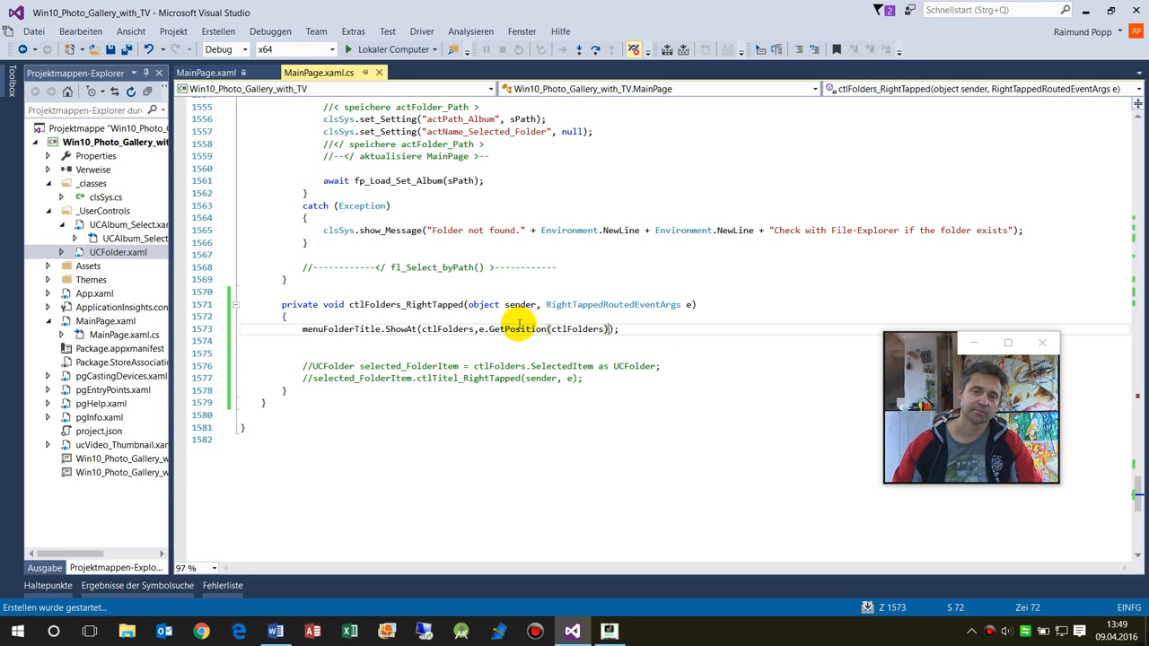
mouse_move(516, 329)
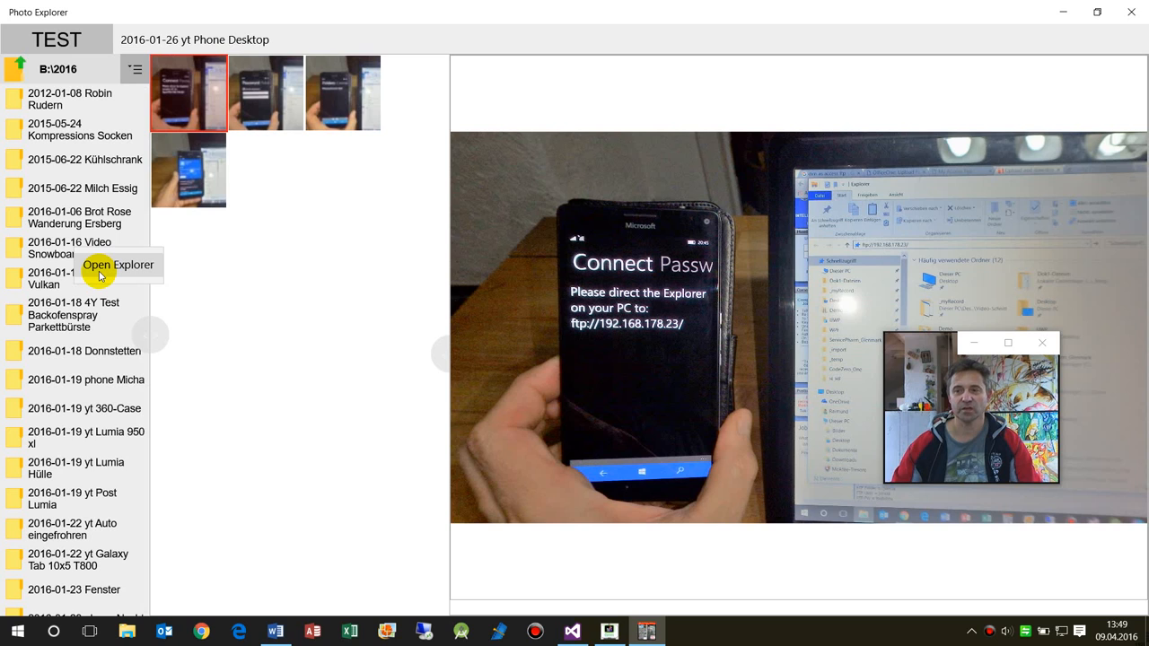
mouse_move(593, 592)
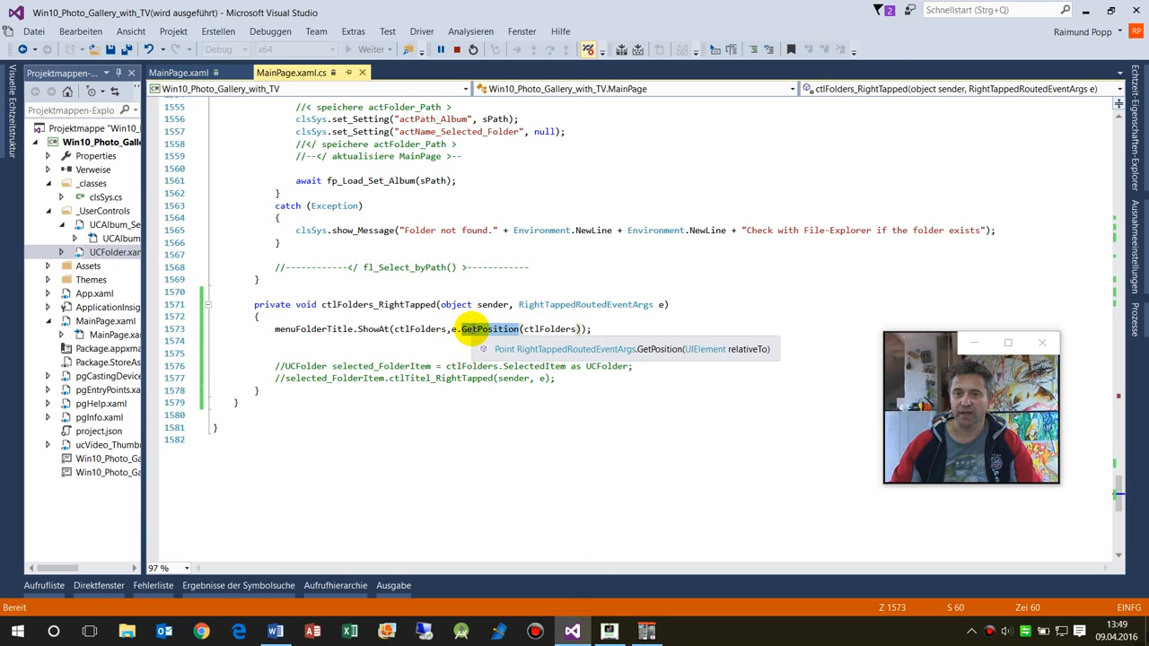
mouse_move(544, 328)
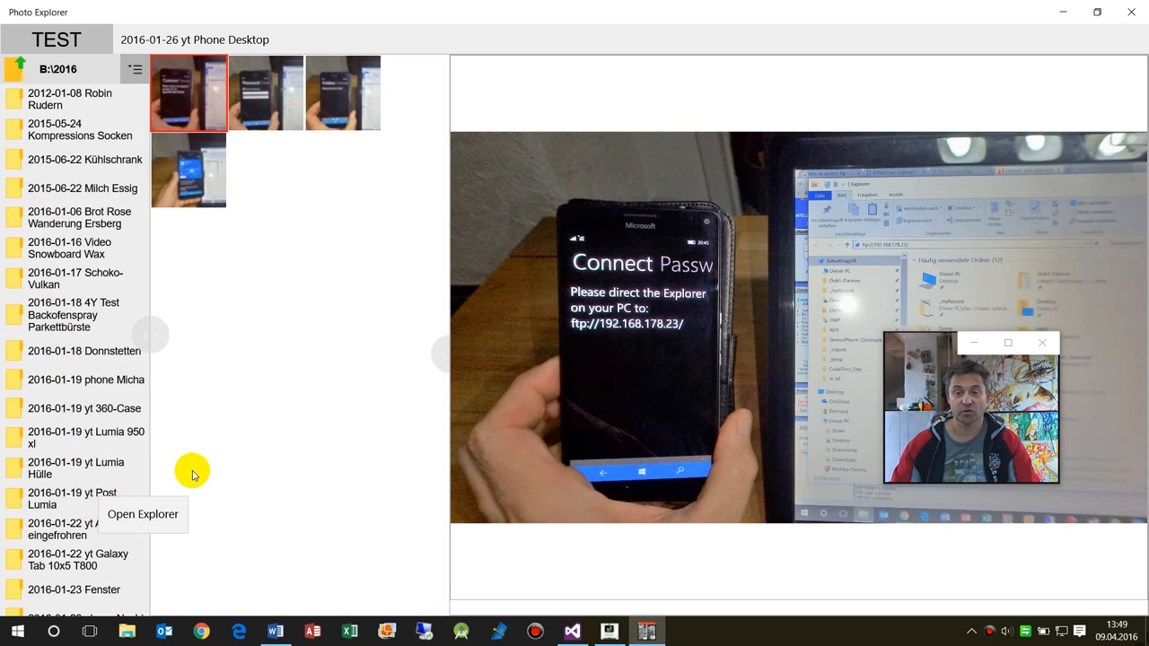
mouse_move(529, 380)
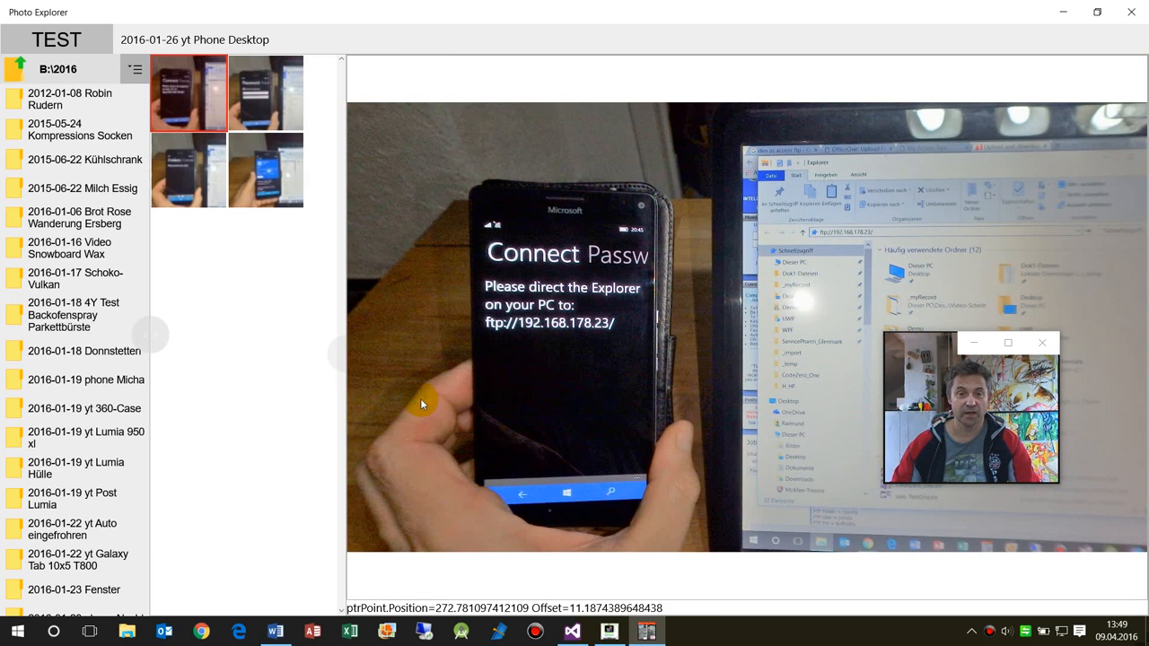
mouse_move(161, 343)
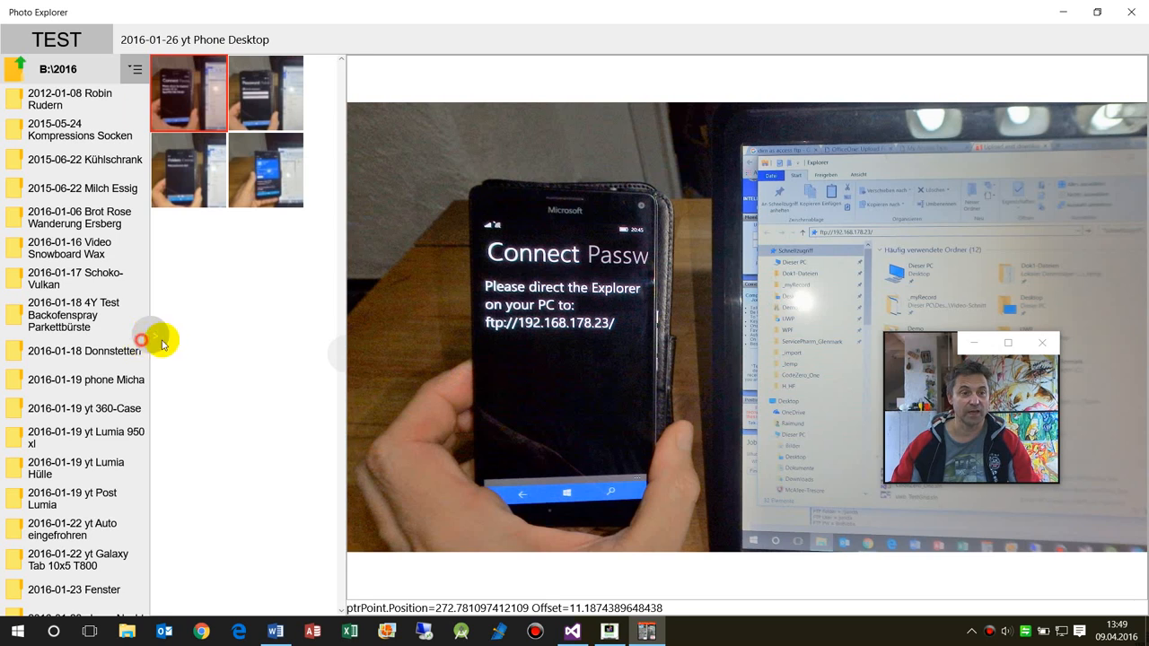